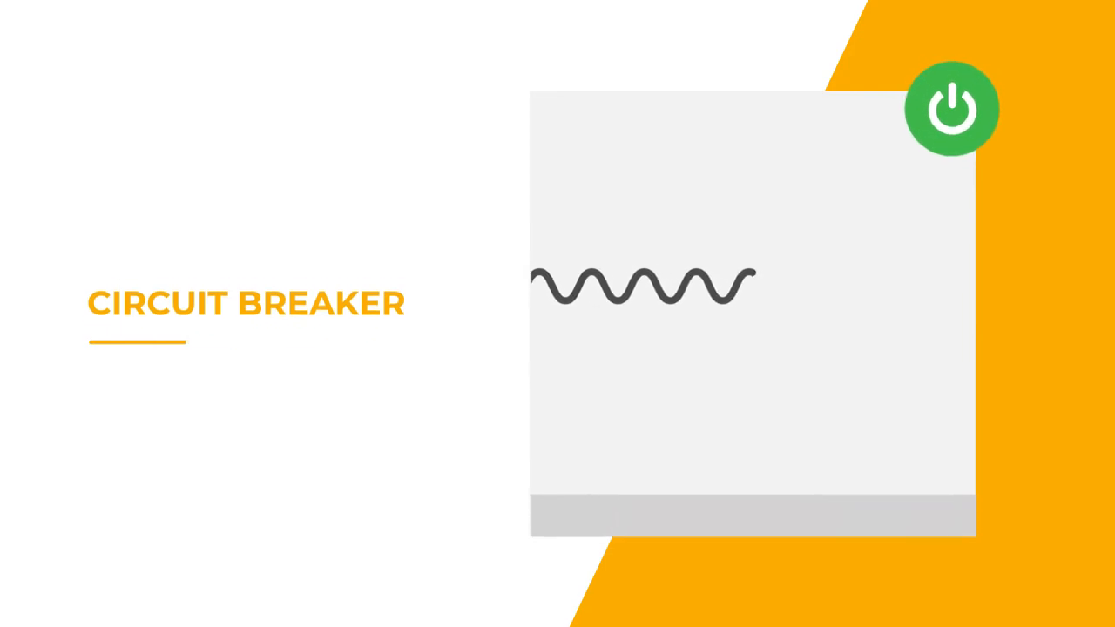
pyautogui.click(951, 108)
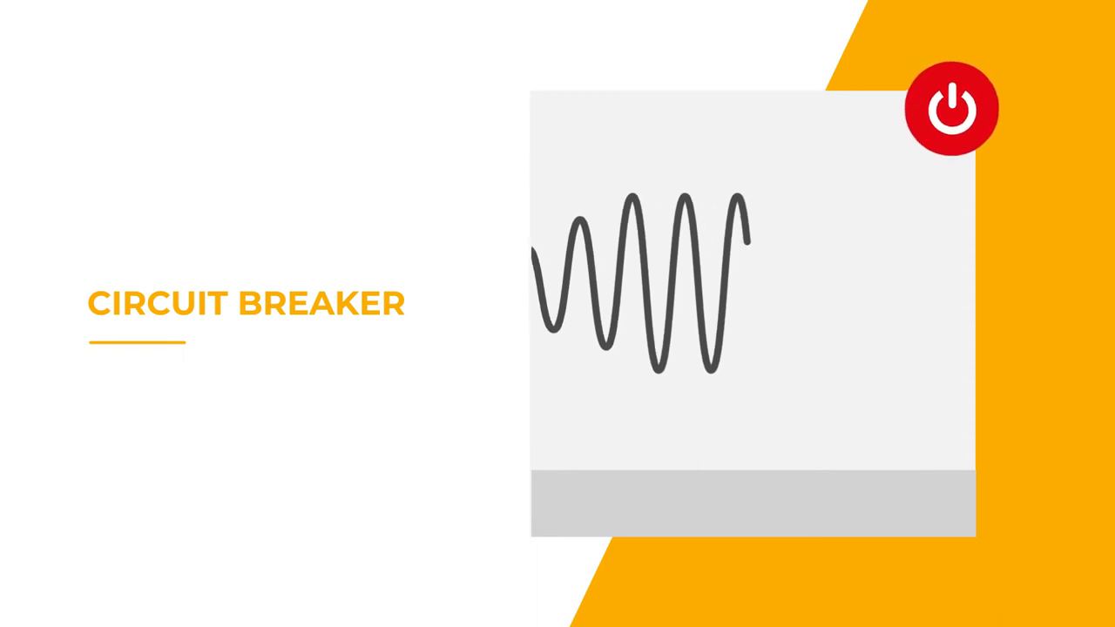
pyautogui.click(951, 108)
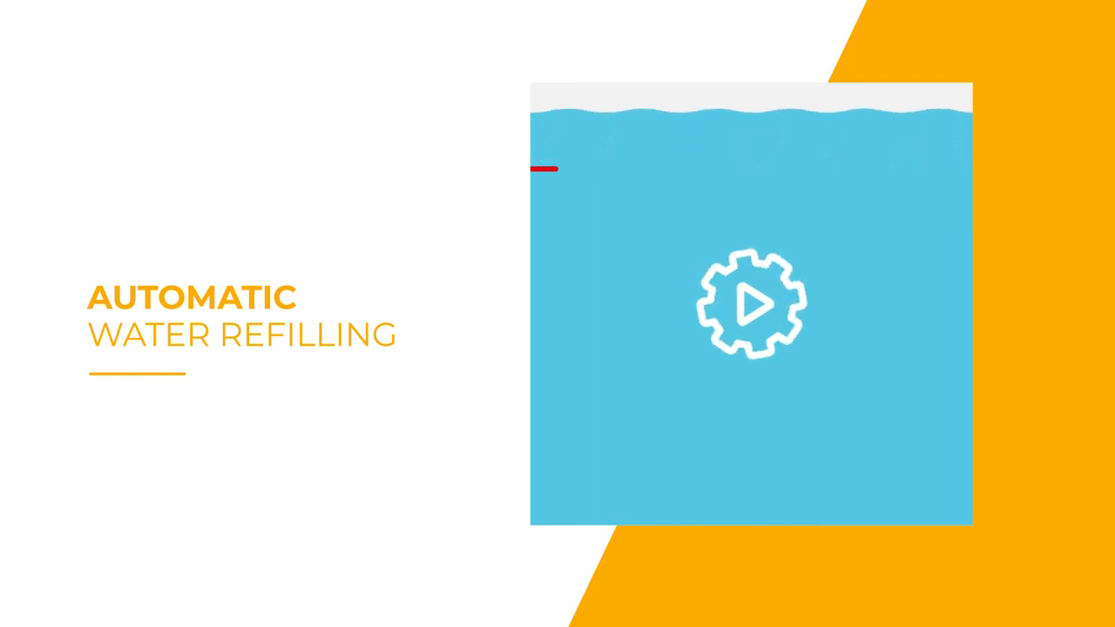
pyautogui.click(753, 303)
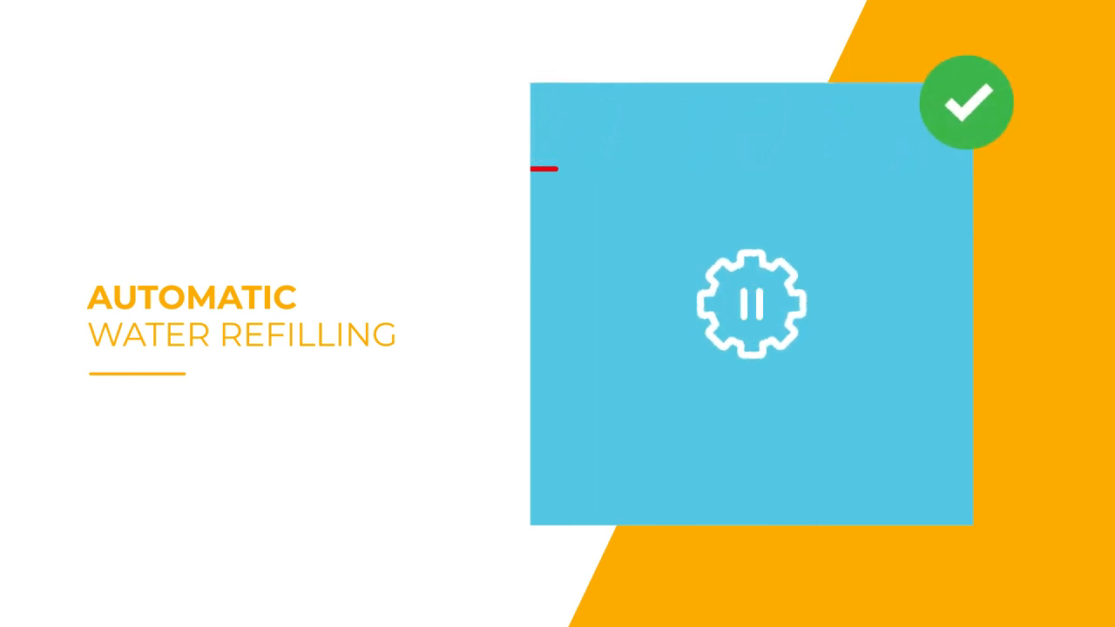